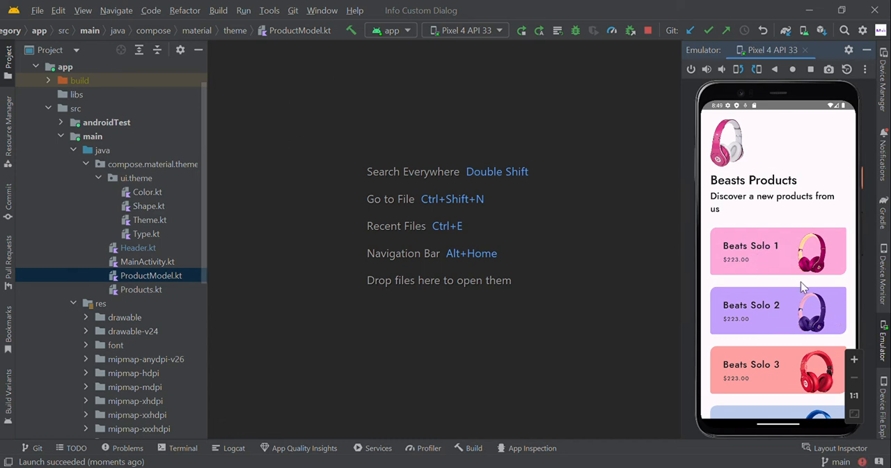
mouse_move(841, 284)
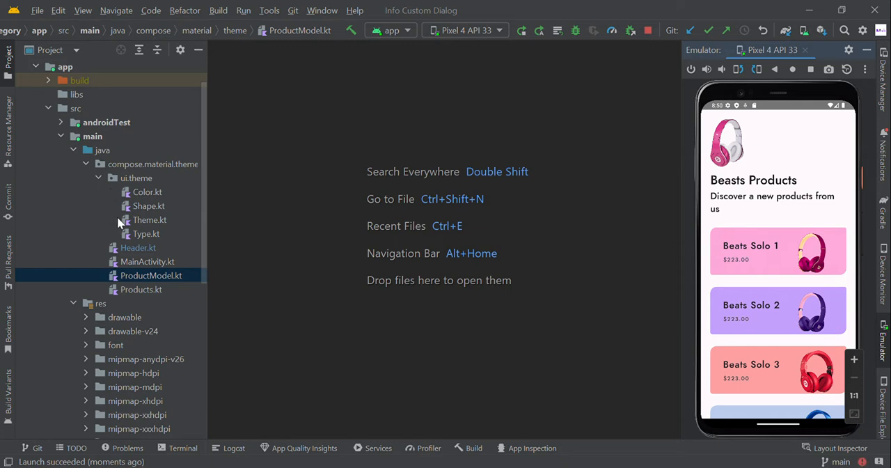
mouse_move(122, 276)
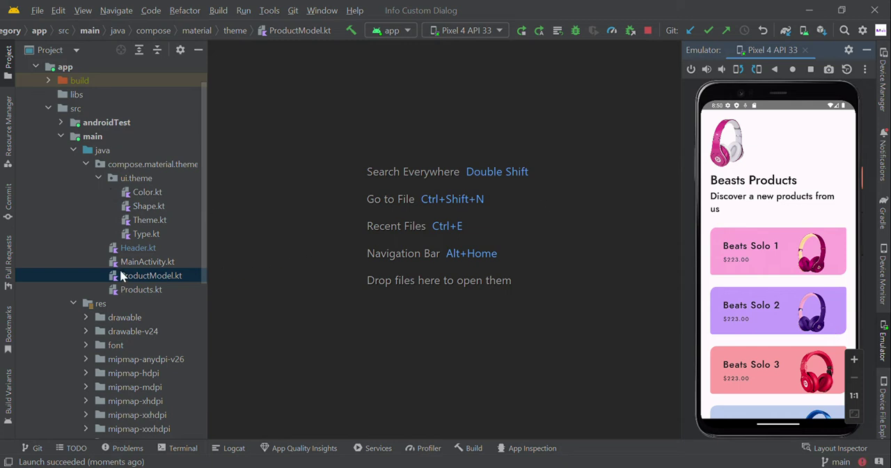
mouse_move(128, 282)
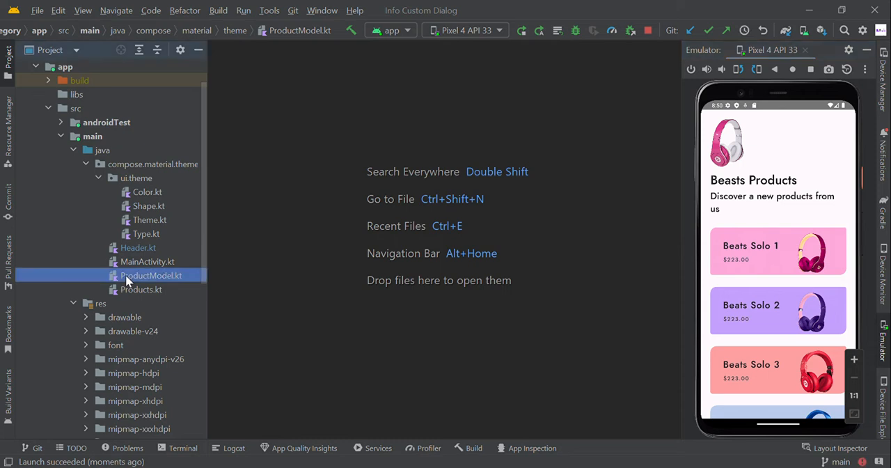
Review the product data model file, highlighting the first product's title and values, then close it
double_click(150, 276)
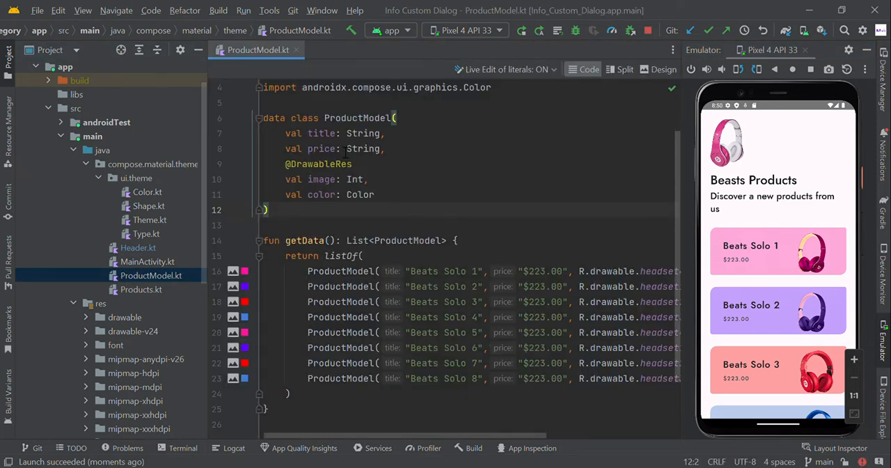
left_click_drag(284, 134, 373, 195)
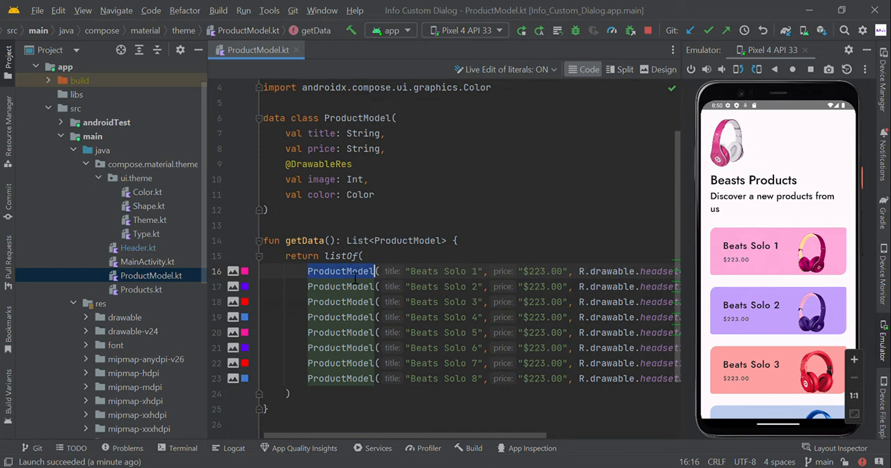
double_click(454, 271)
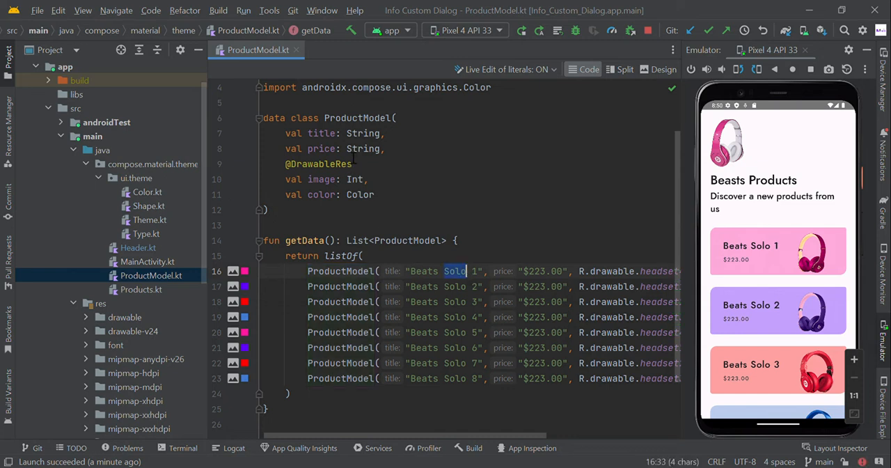
double_click(320, 148)
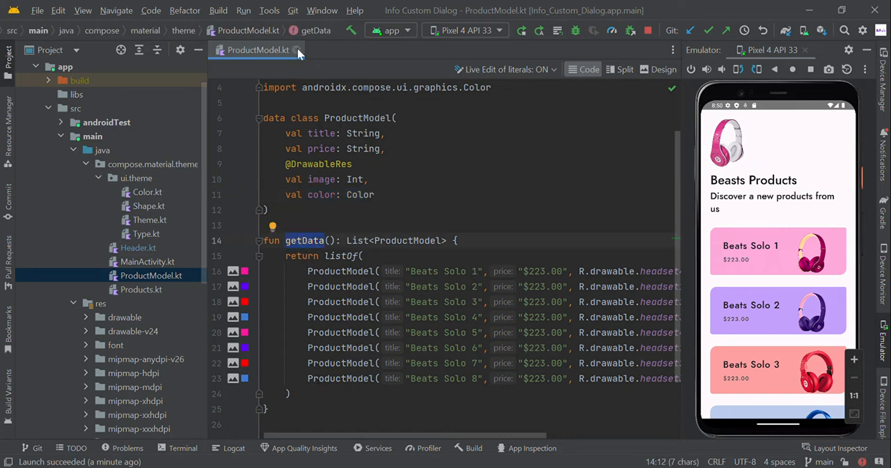
left_click(298, 50)
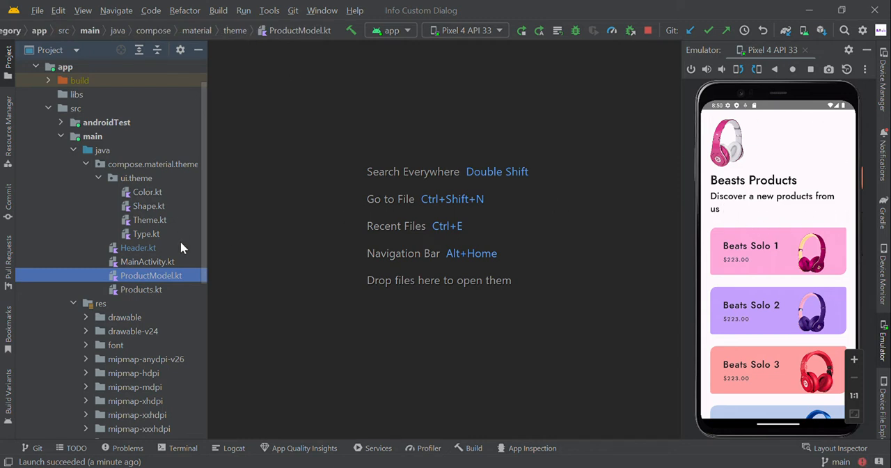
Review the Header() composable in Header.kt and bring up MainActivity.kt alongside it
double_click(137, 247)
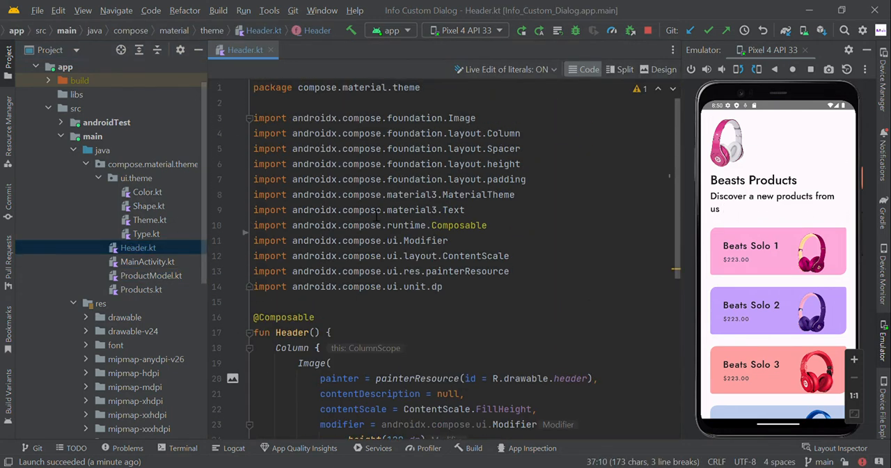
scroll("down", 3)
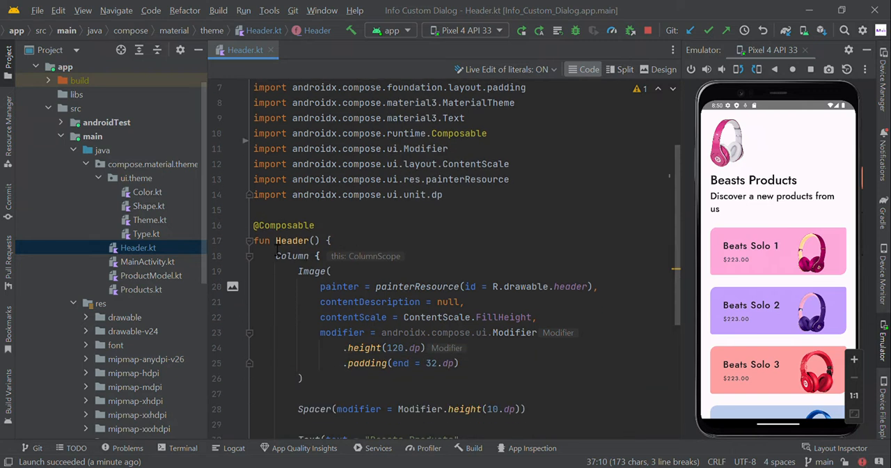
scroll("down", 3)
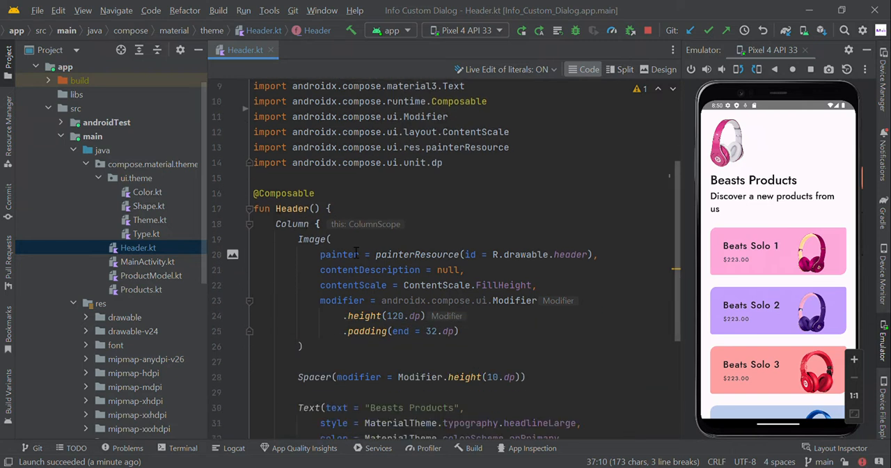
scroll("down", 3)
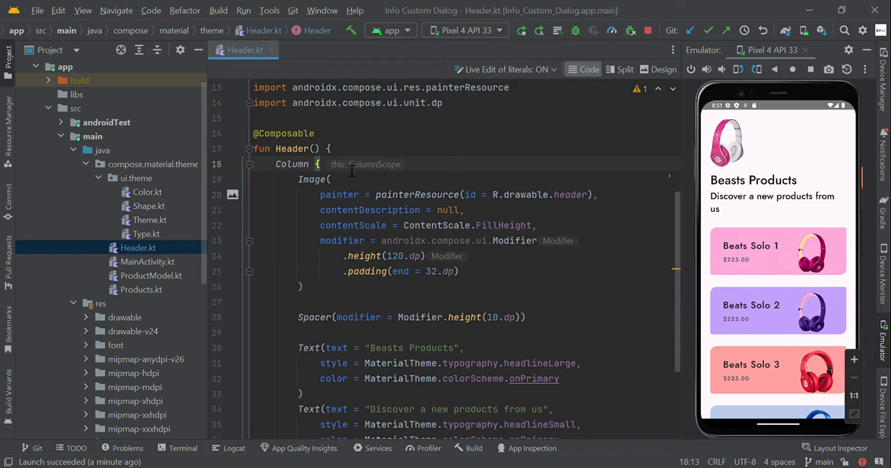
scroll("down", 3)
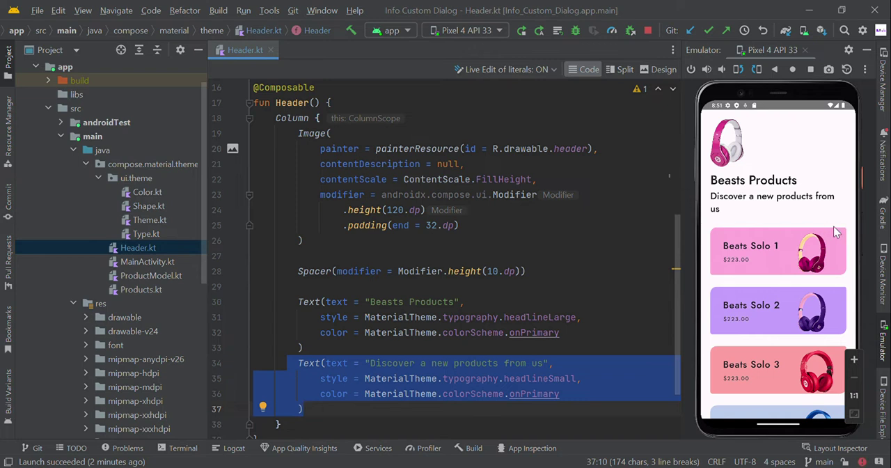
mouse_move(838, 229)
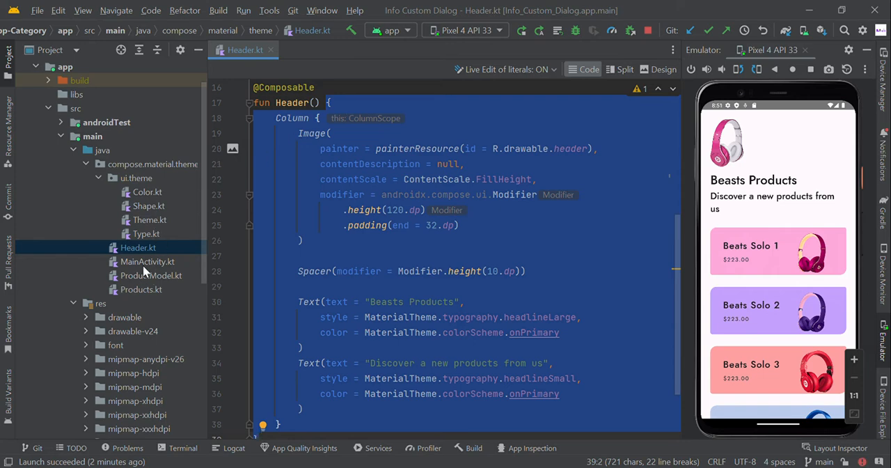
left_click(148, 262)
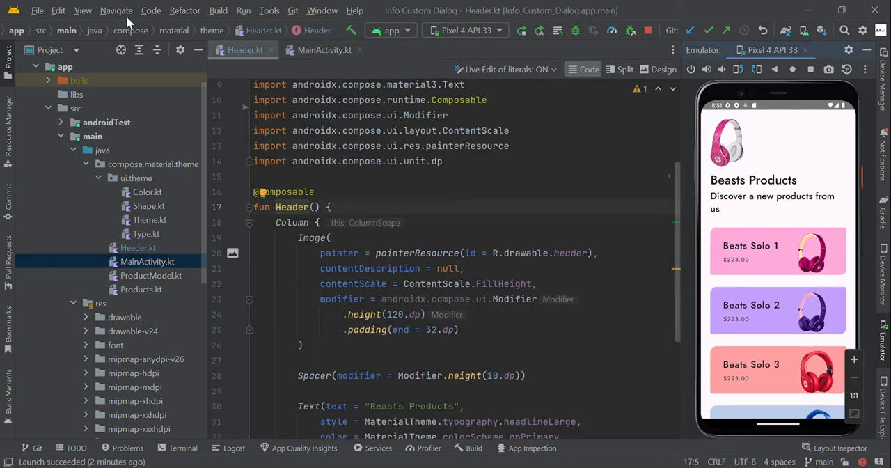
Show ProductModel.kt's getData() then Products.kt with the animated ProductsCard composable
left_click(323, 50)
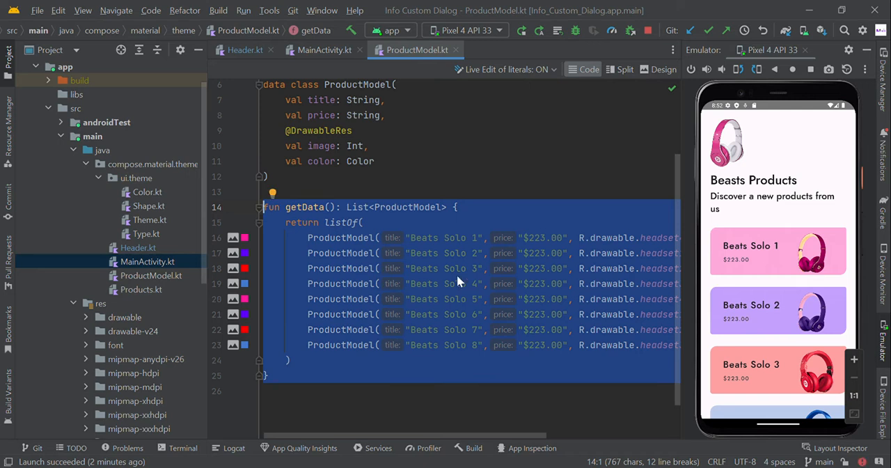
left_click(324, 50)
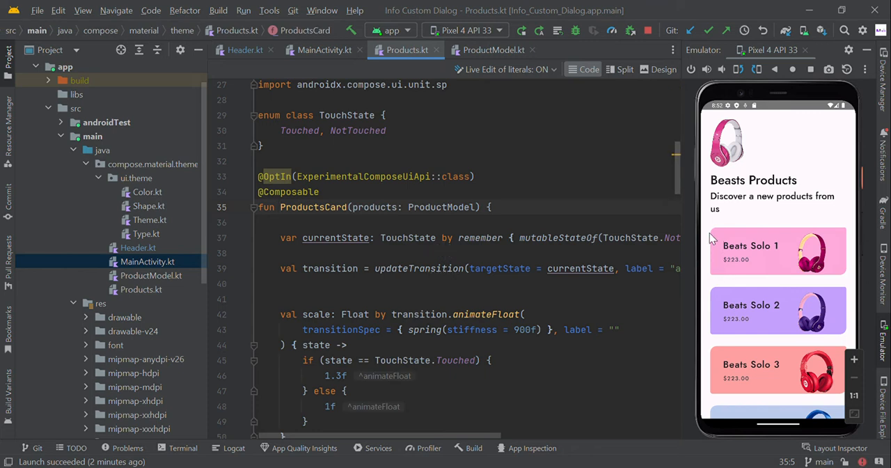
mouse_move(722, 280)
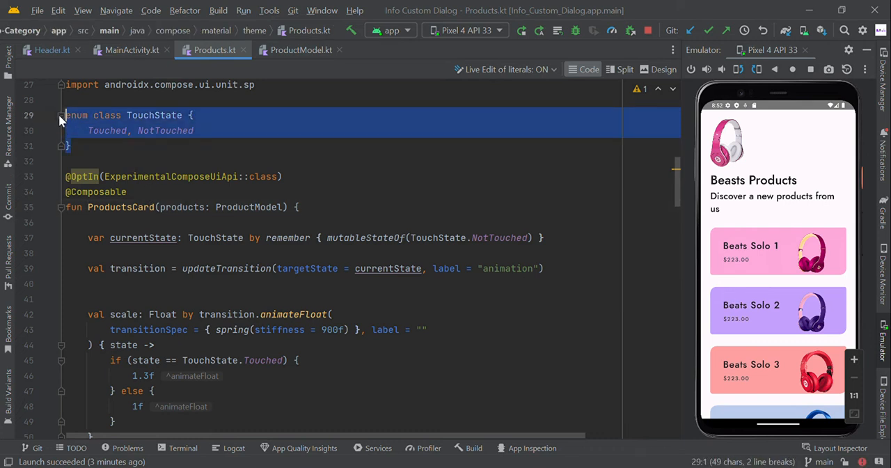
left_click(153, 114)
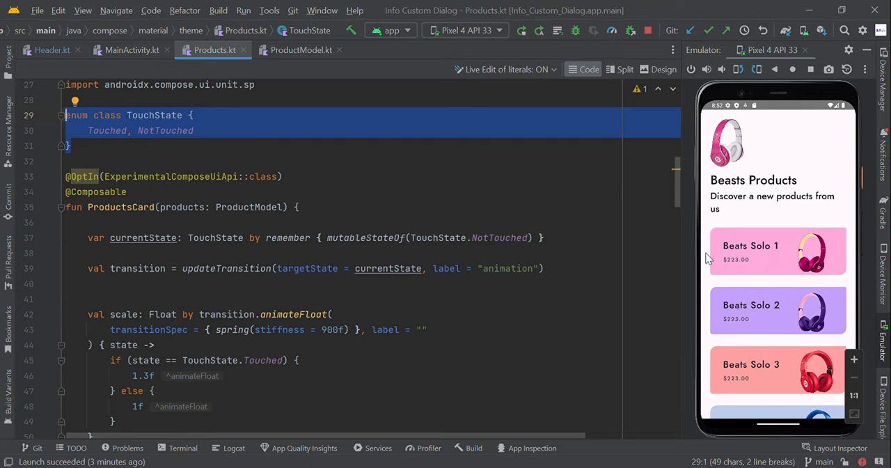
mouse_move(833, 271)
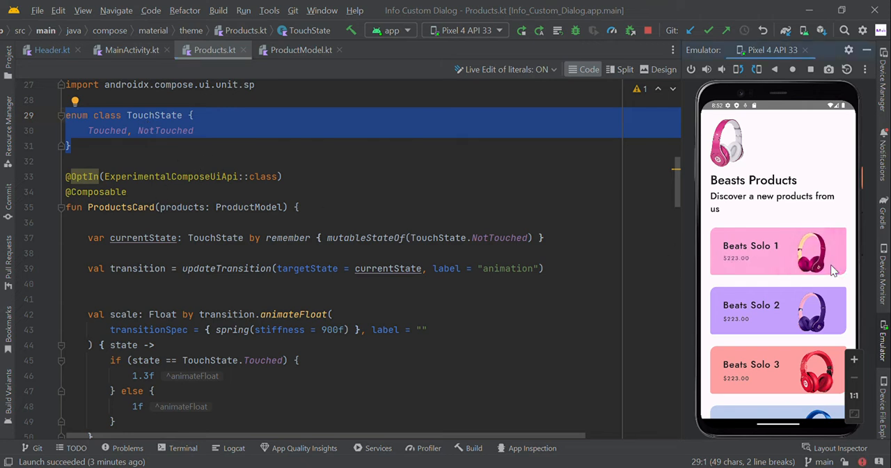
mouse_move(184, 142)
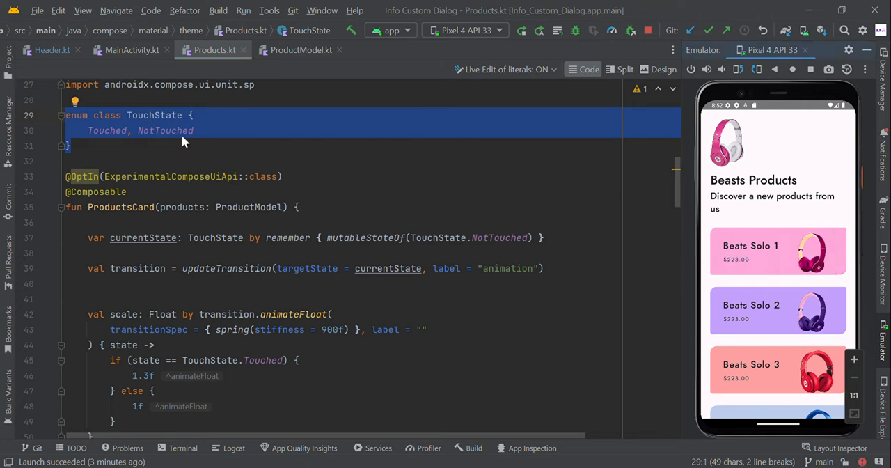
left_click(100, 131)
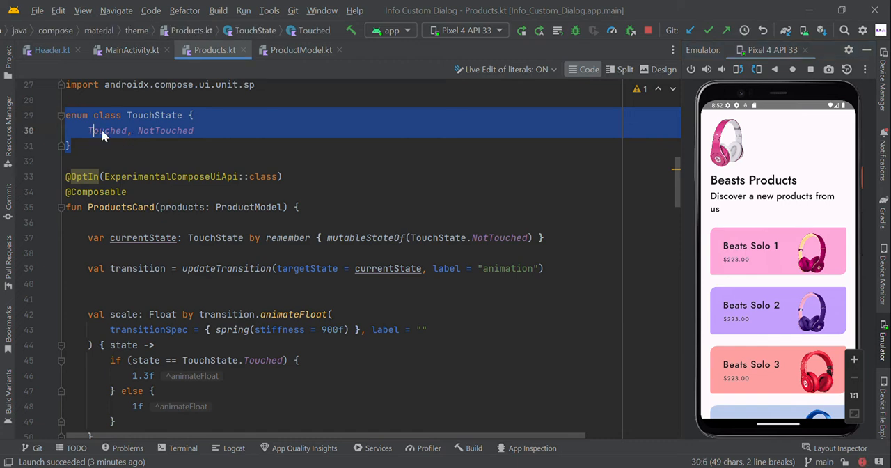
mouse_move(174, 139)
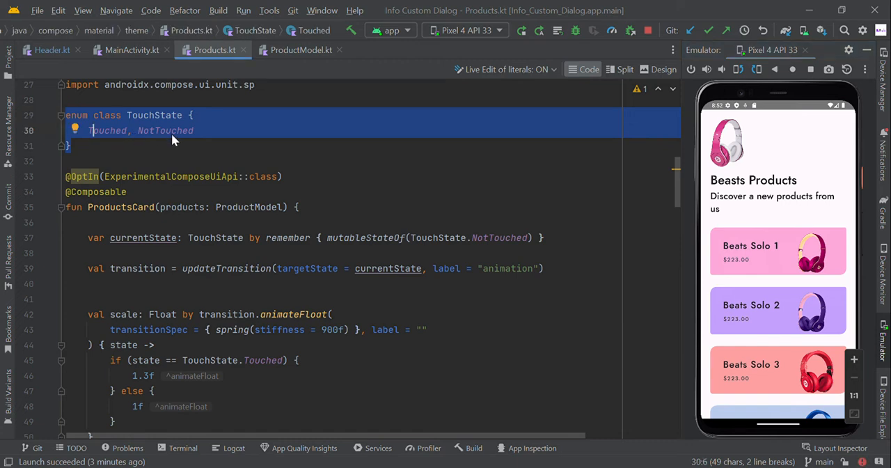
scroll("down", 3)
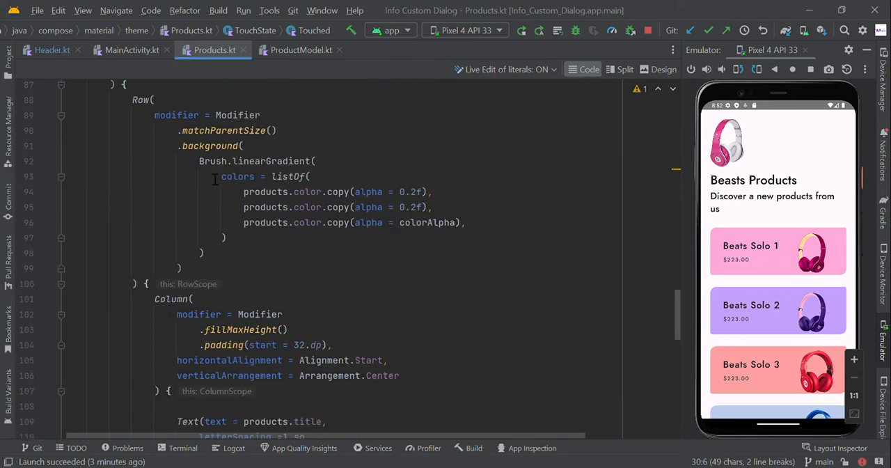
scroll("down", 3)
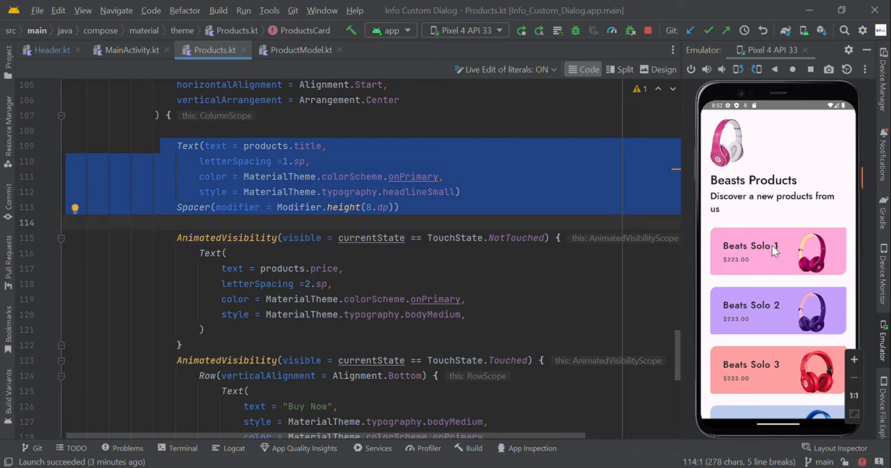
scroll("down", 3)
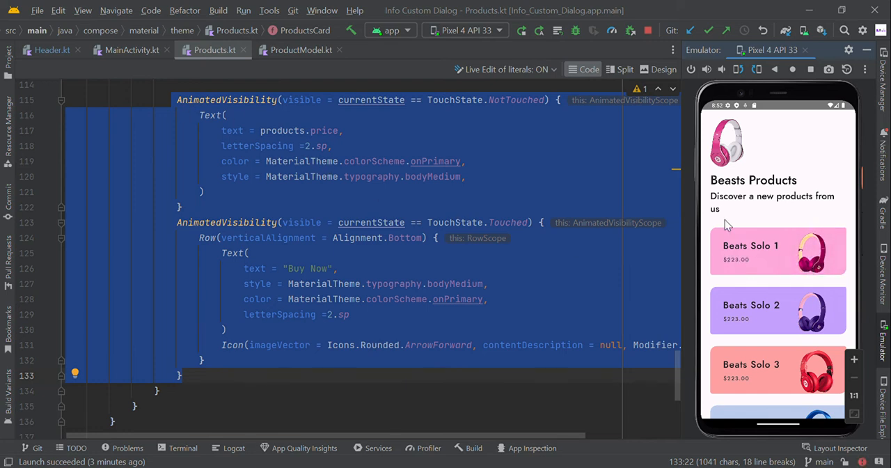
mouse_move(490, 111)
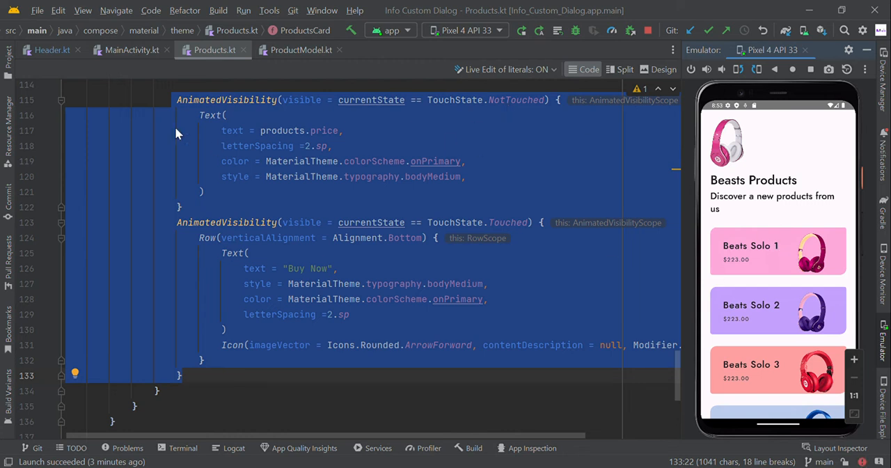
mouse_move(229, 114)
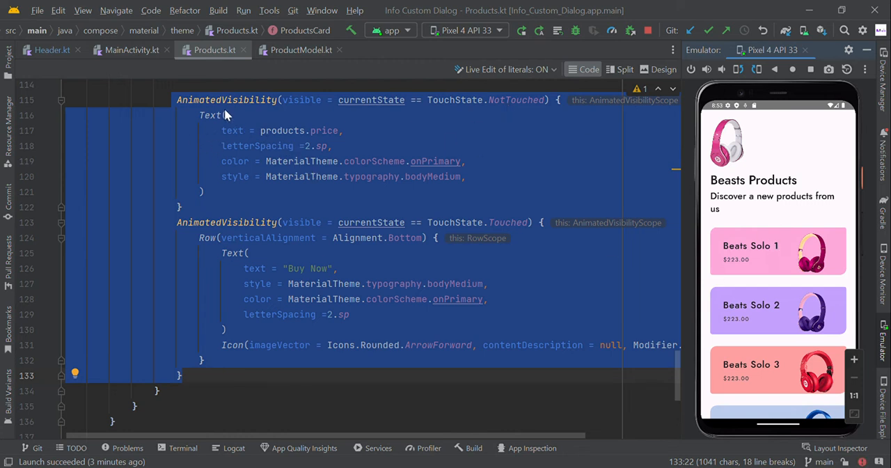
mouse_move(220, 234)
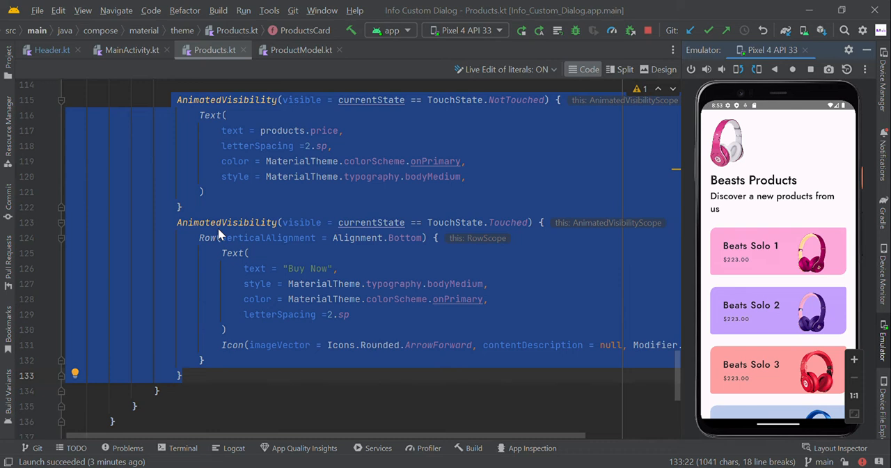
mouse_move(207, 259)
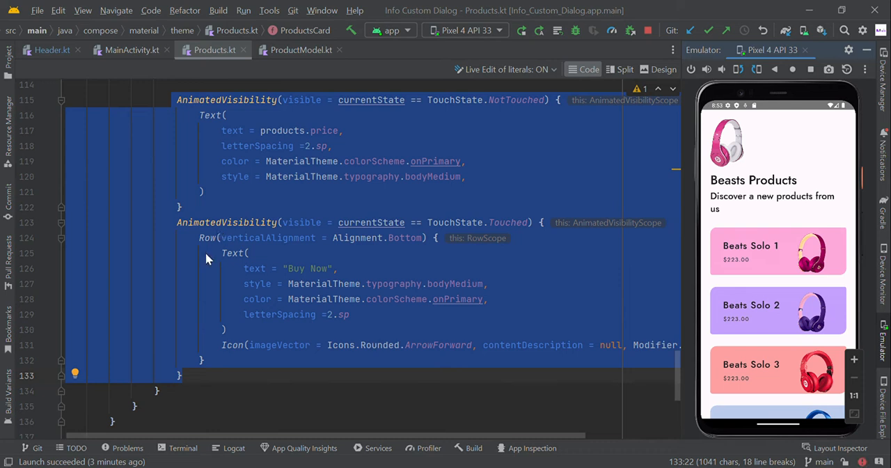
scroll("down", 3)
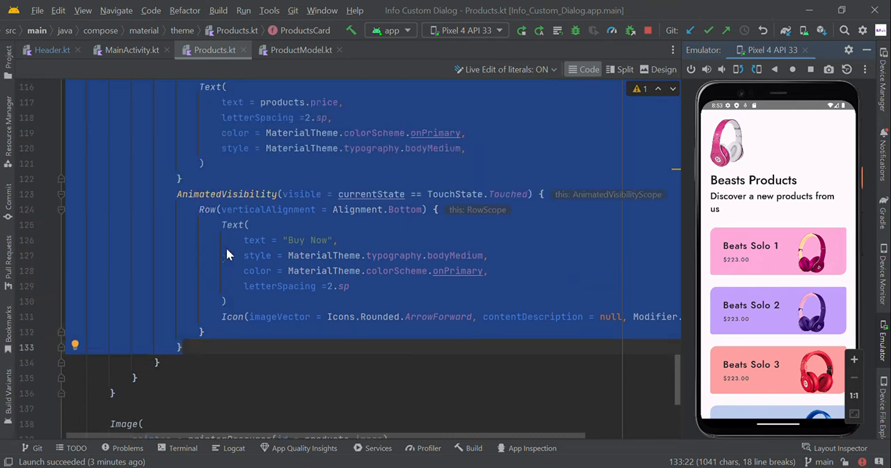
scroll("down", 3)
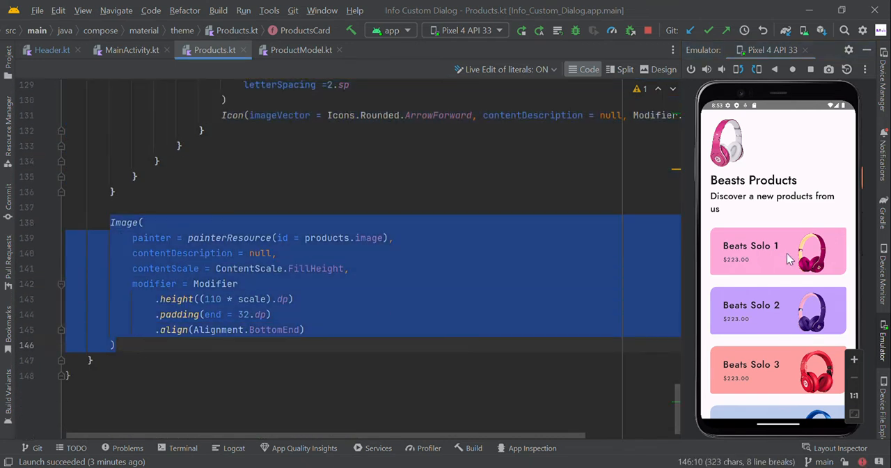
left_click(240, 284)
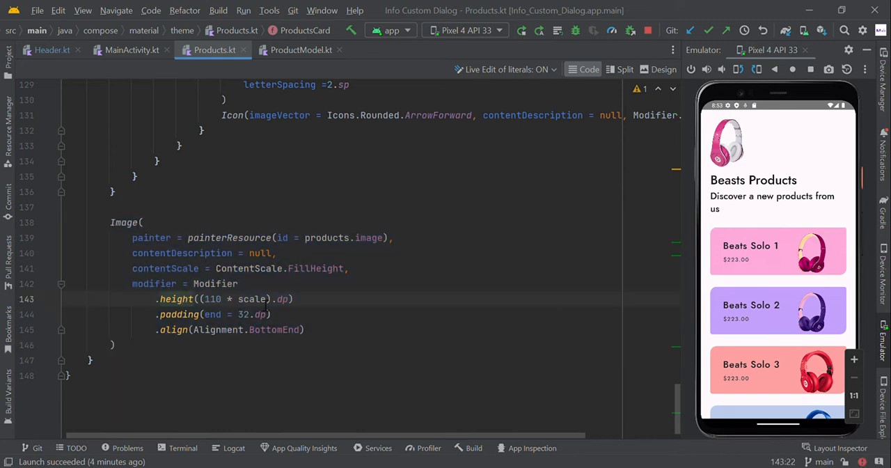
double_click(212, 298)
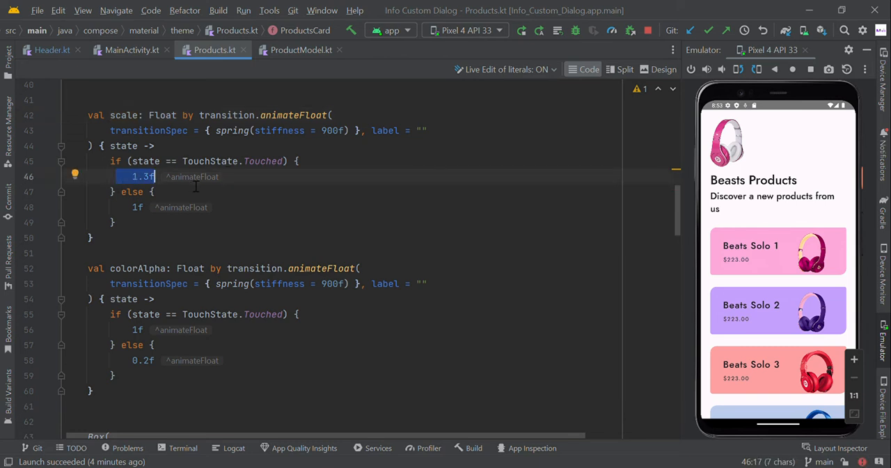
left_click(137, 207)
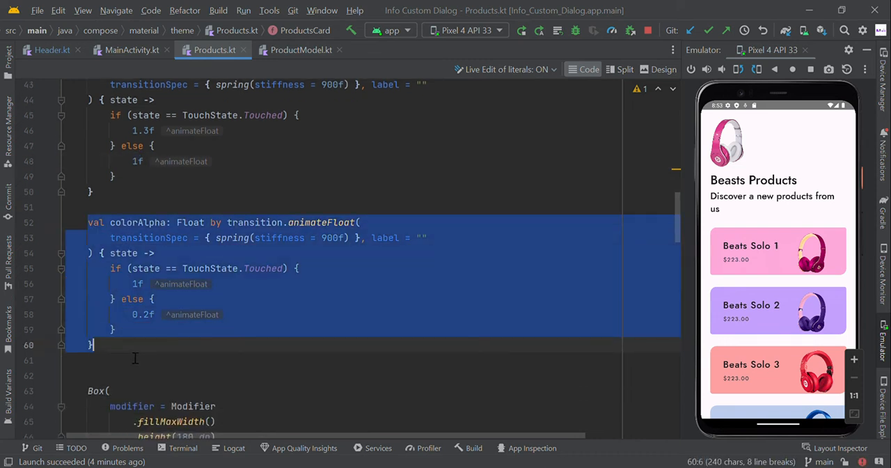
left_click(195, 267)
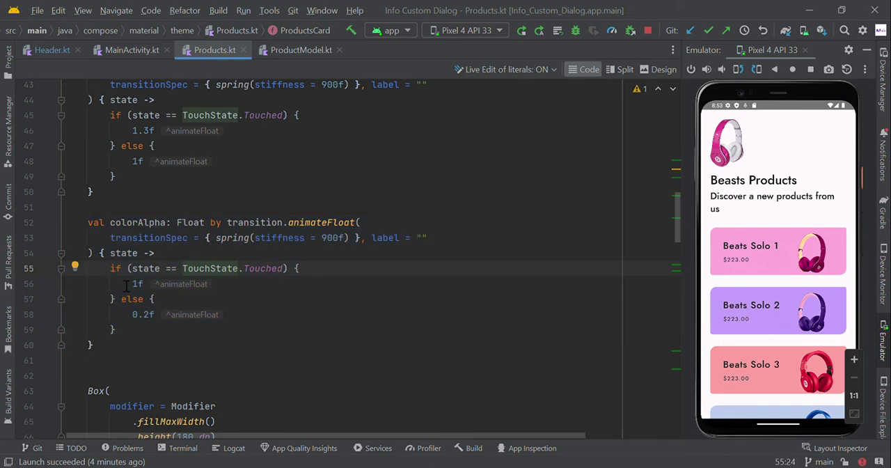
double_click(142, 315)
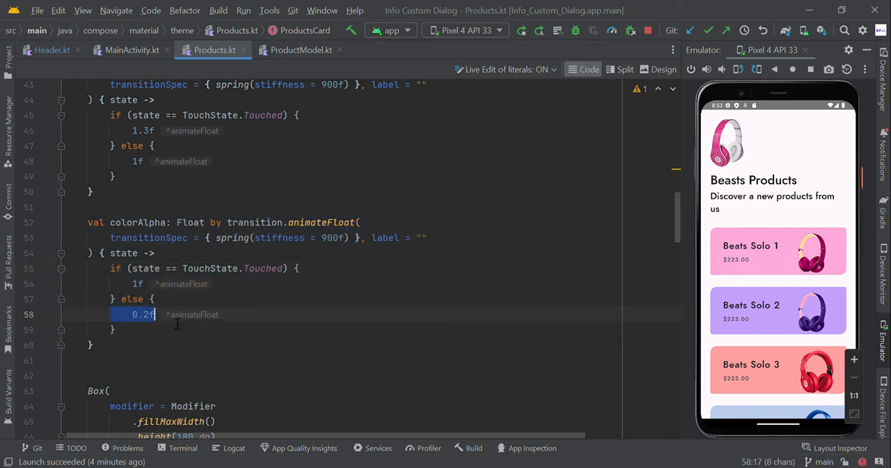
scroll("down", 3)
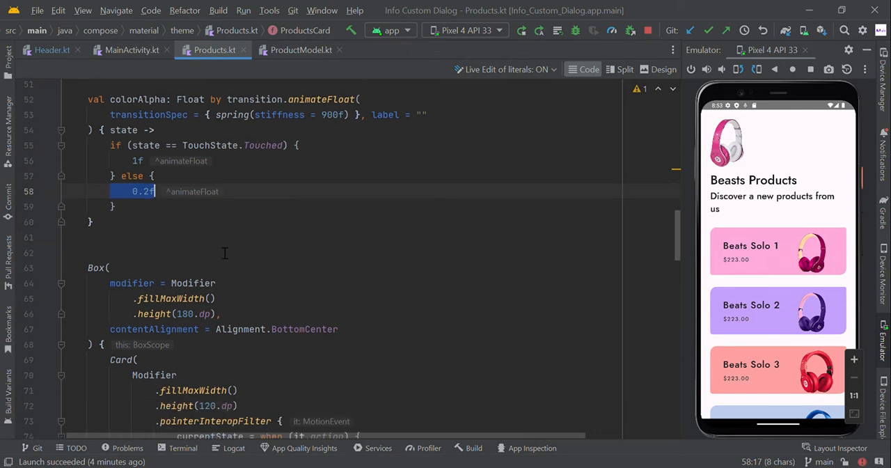
scroll("down", 3)
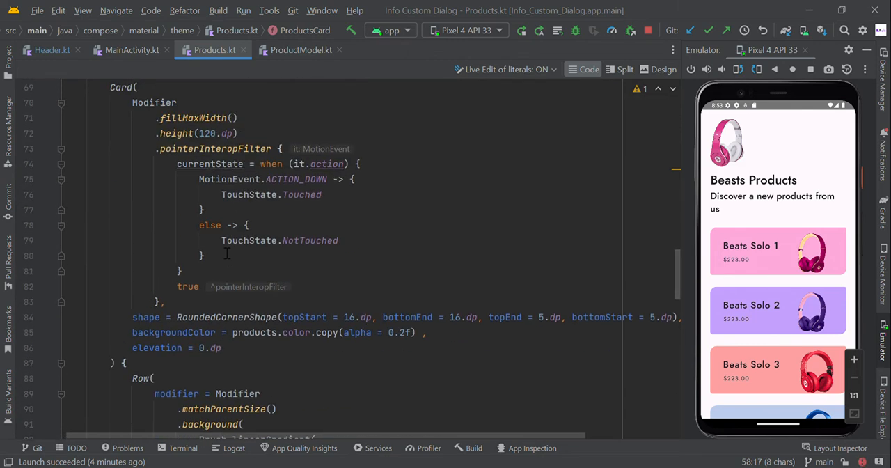
mouse_move(835, 275)
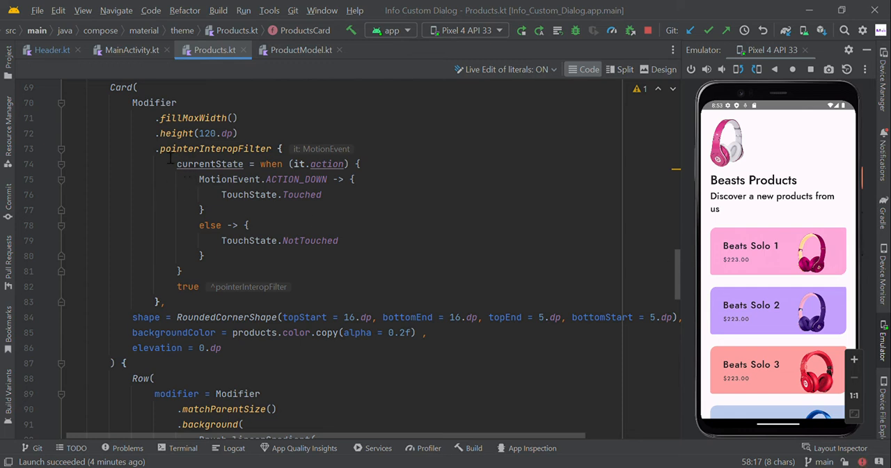
left_click_drag(159, 148, 165, 301)
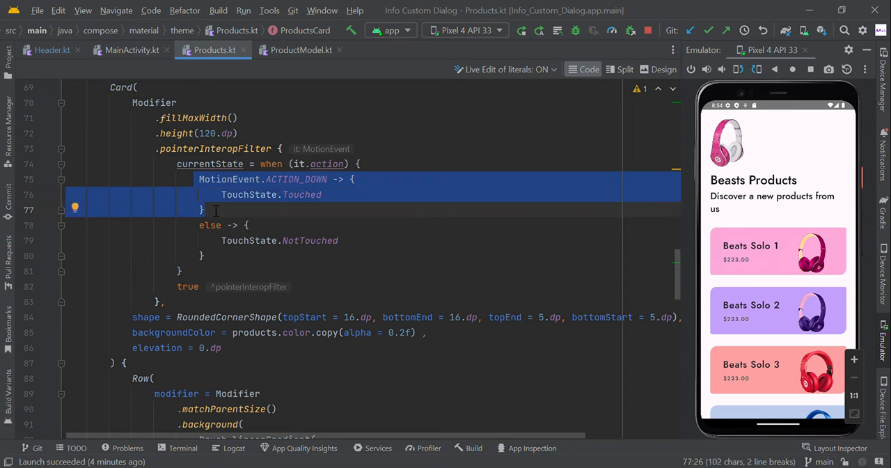
left_click(198, 225)
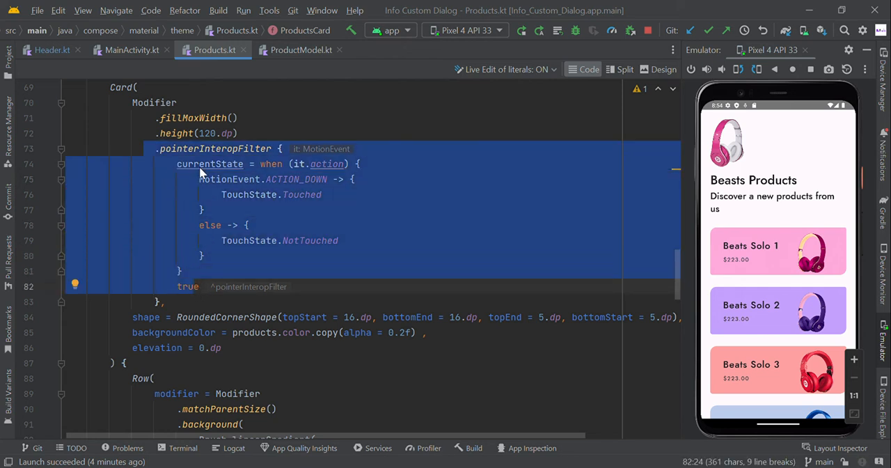
mouse_move(355, 156)
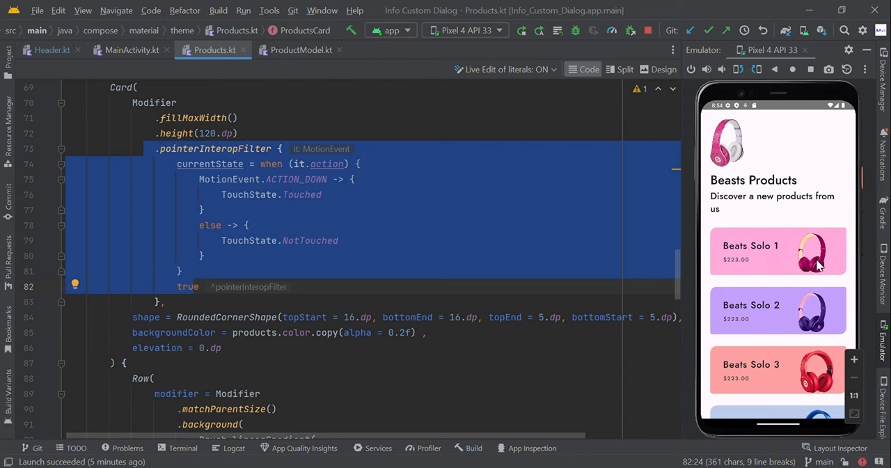
left_click(777, 251)
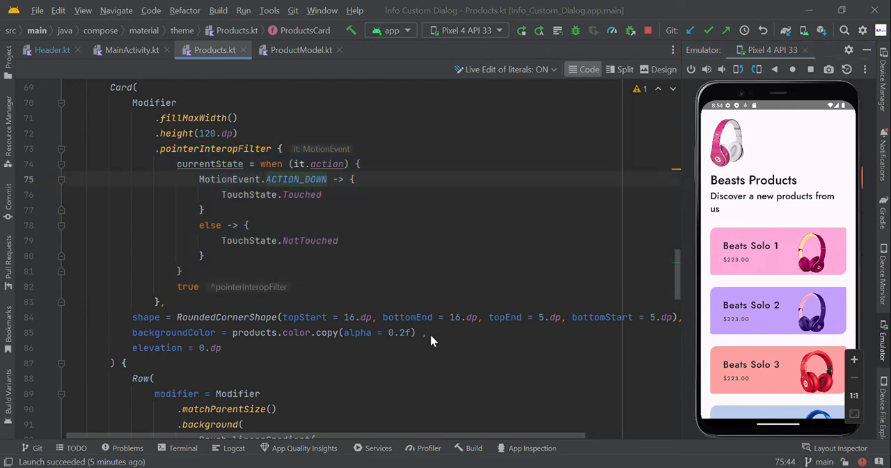
Inspect ACTION_DOWN in MotionEvent.class, then show MainActivity's MainScreen LazyColumn calling ProductsCard
left_click(295, 179)
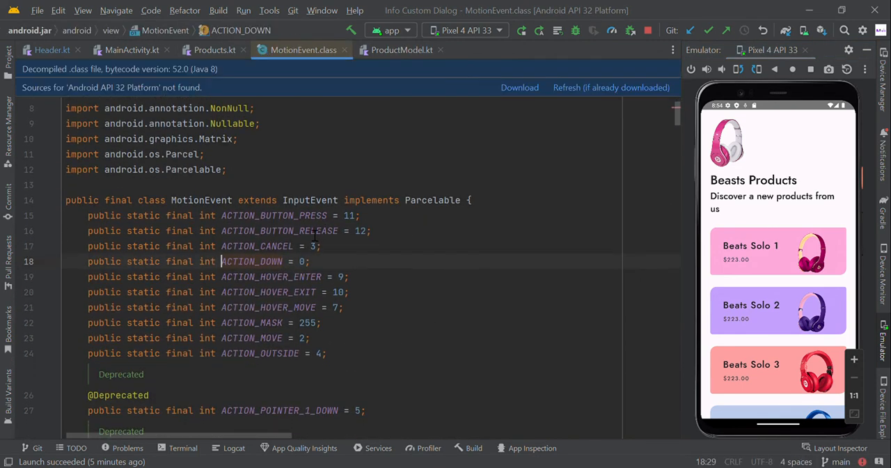
left_click_drag(126, 215, 328, 354)
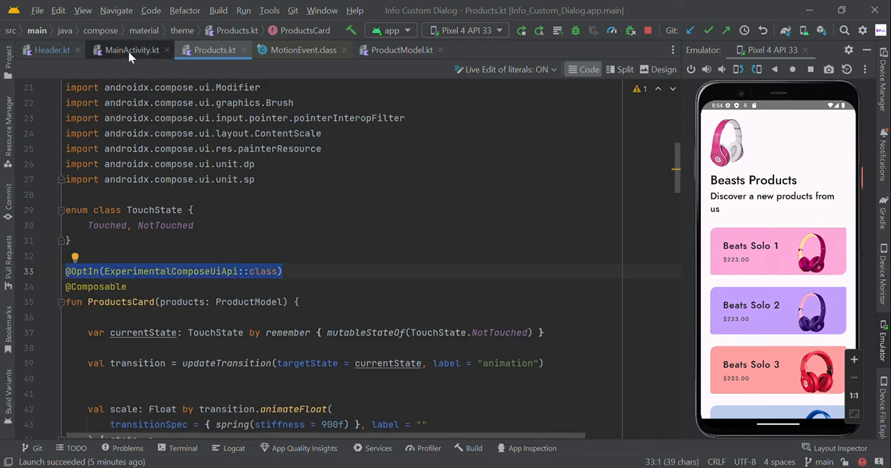
left_click(128, 50)
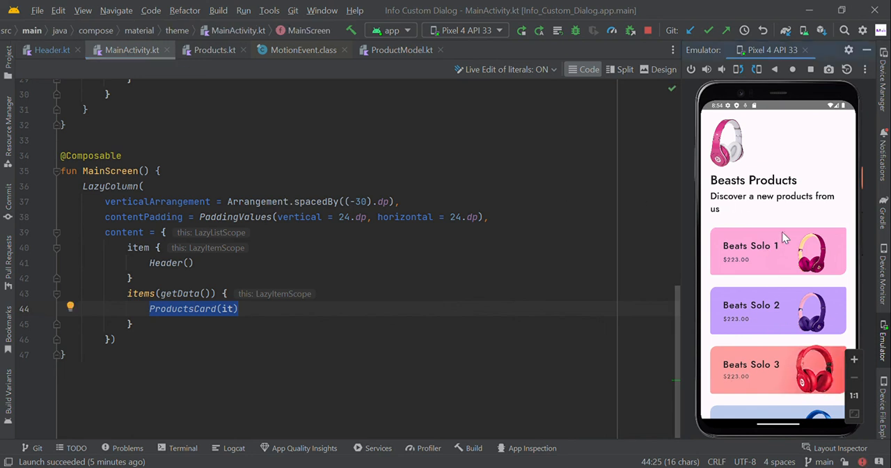